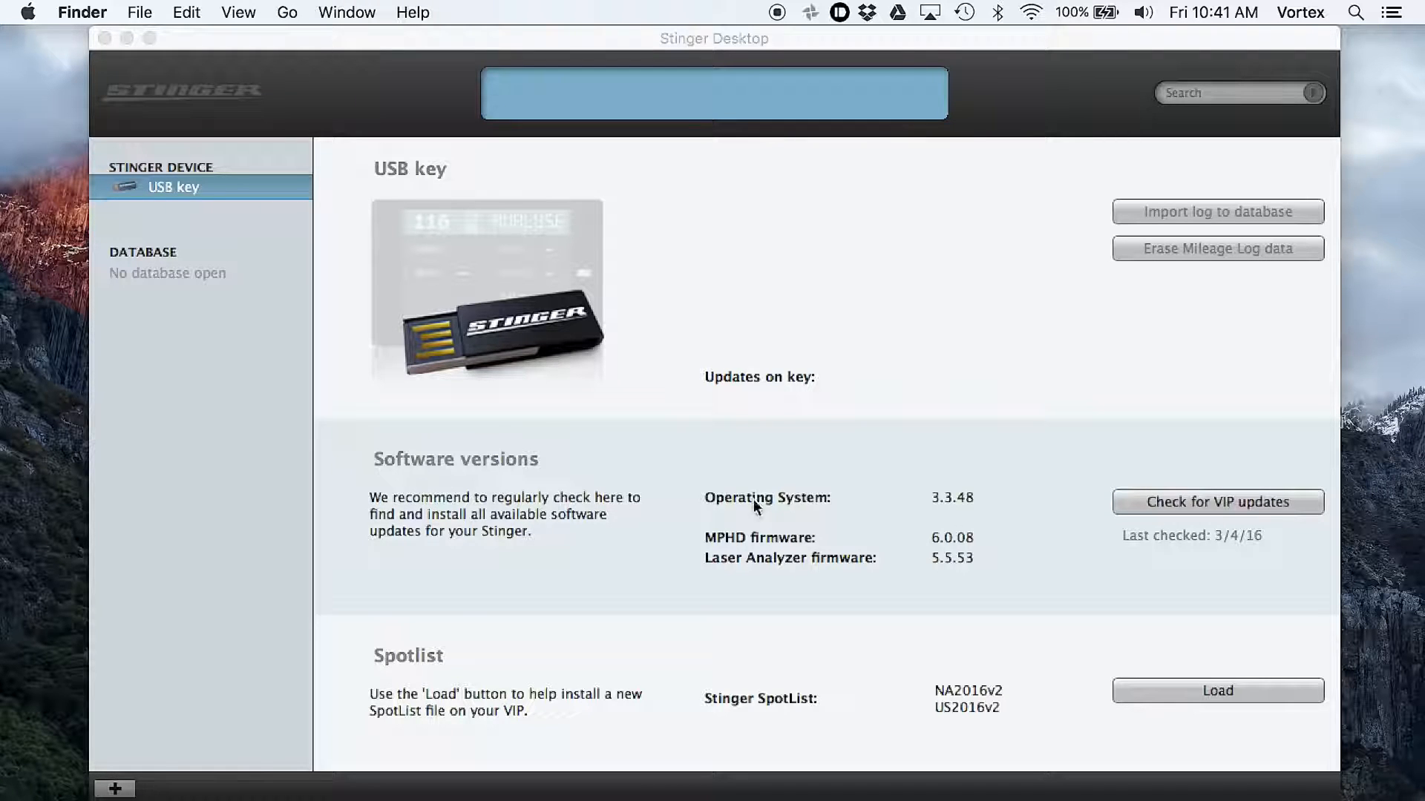
mouse_move(982, 521)
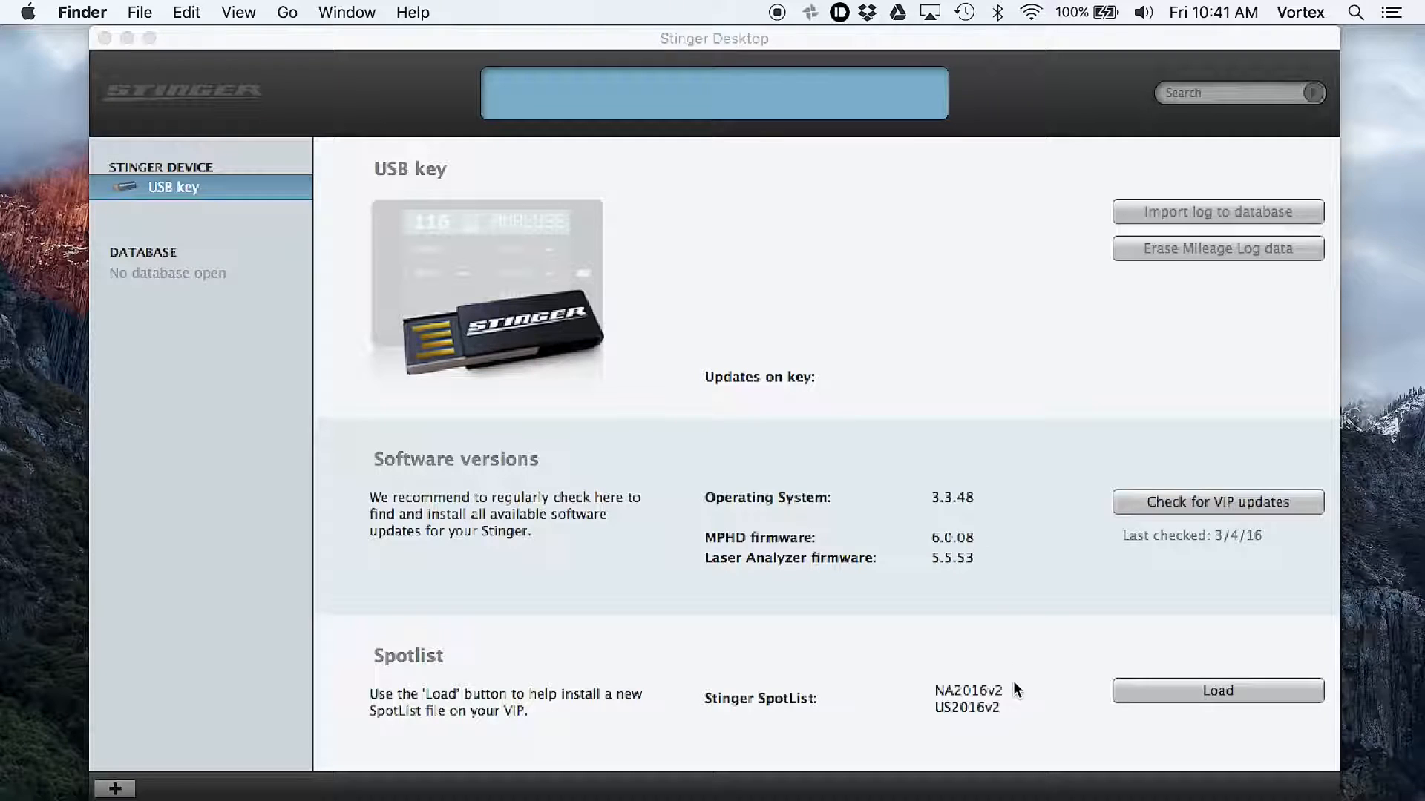
mouse_move(1031, 576)
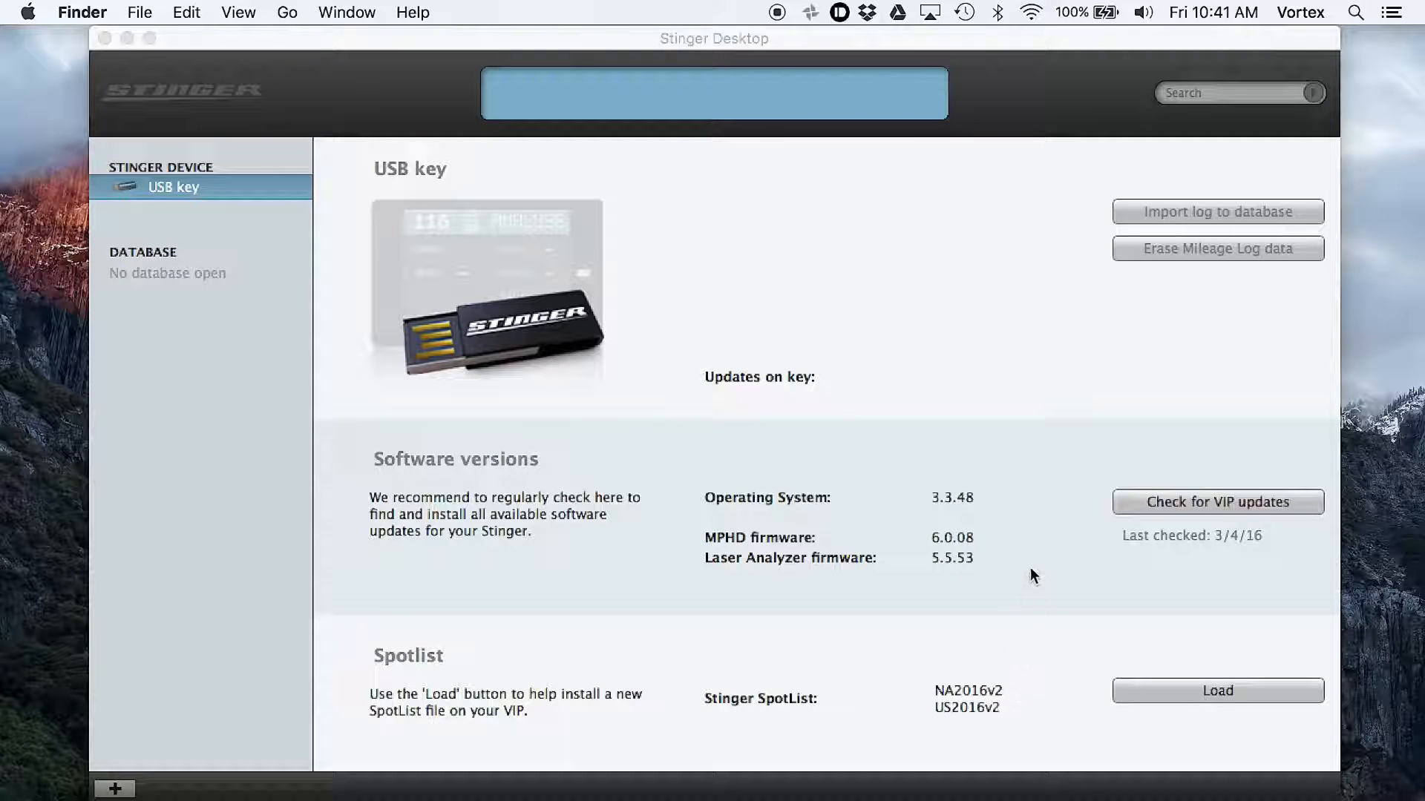
mouse_move(969, 465)
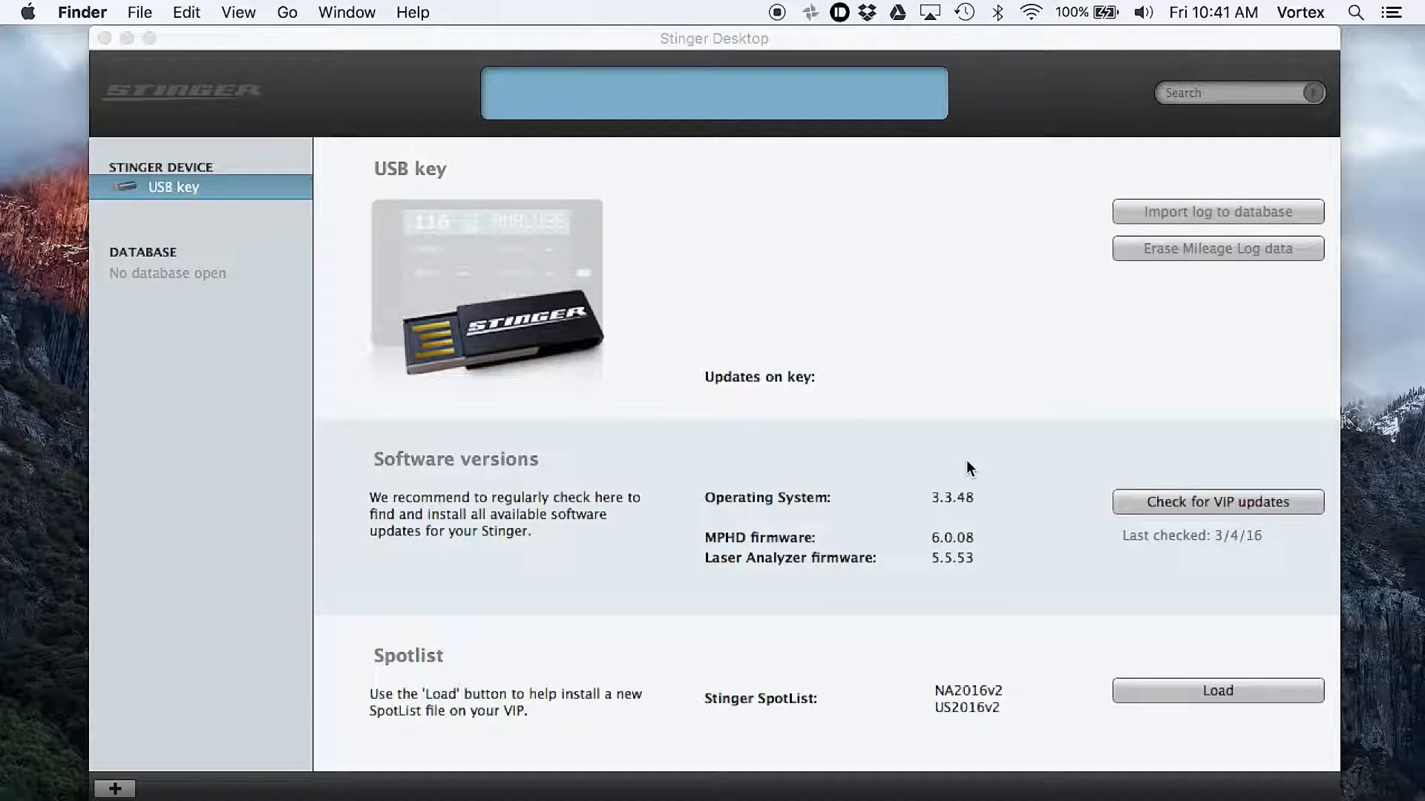
mouse_move(988, 514)
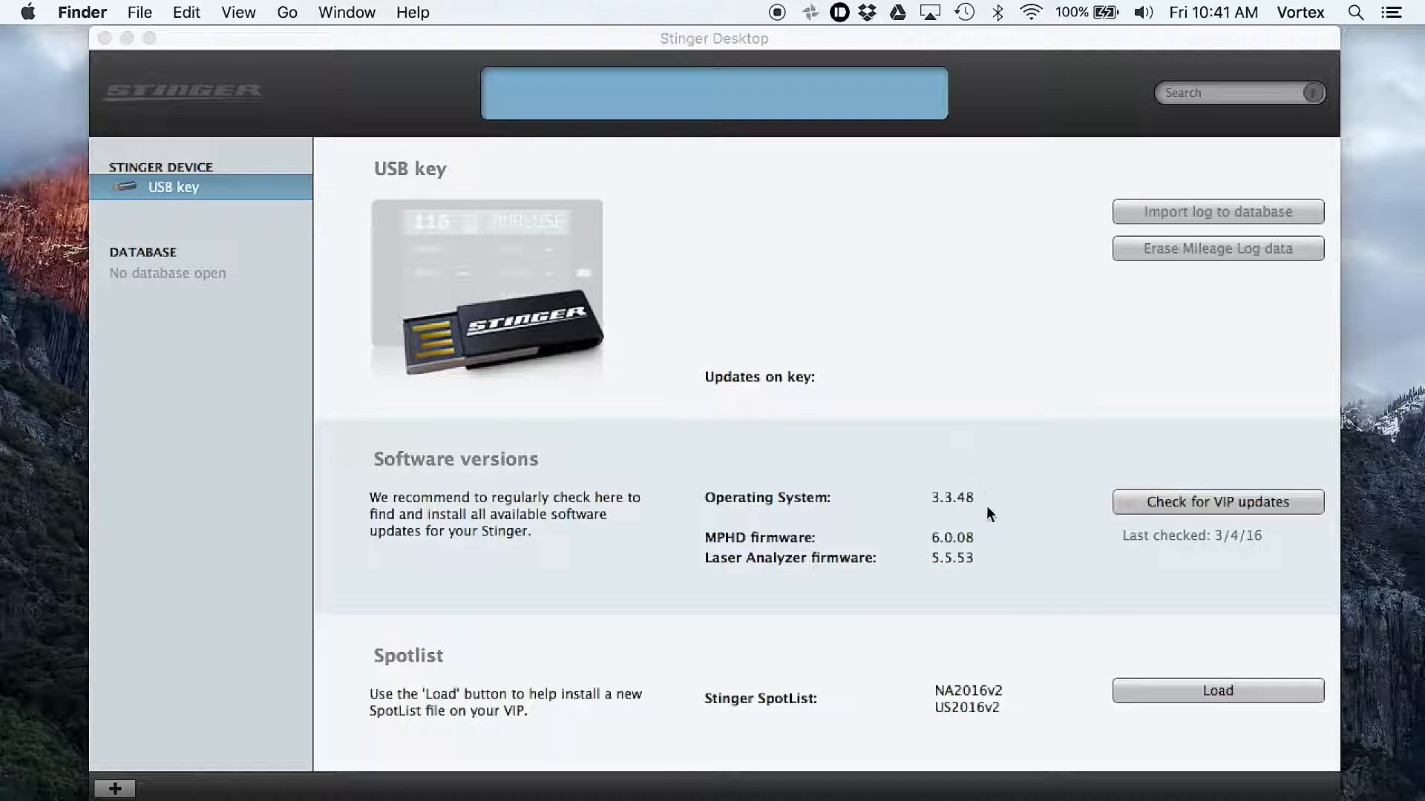
mouse_move(708, 553)
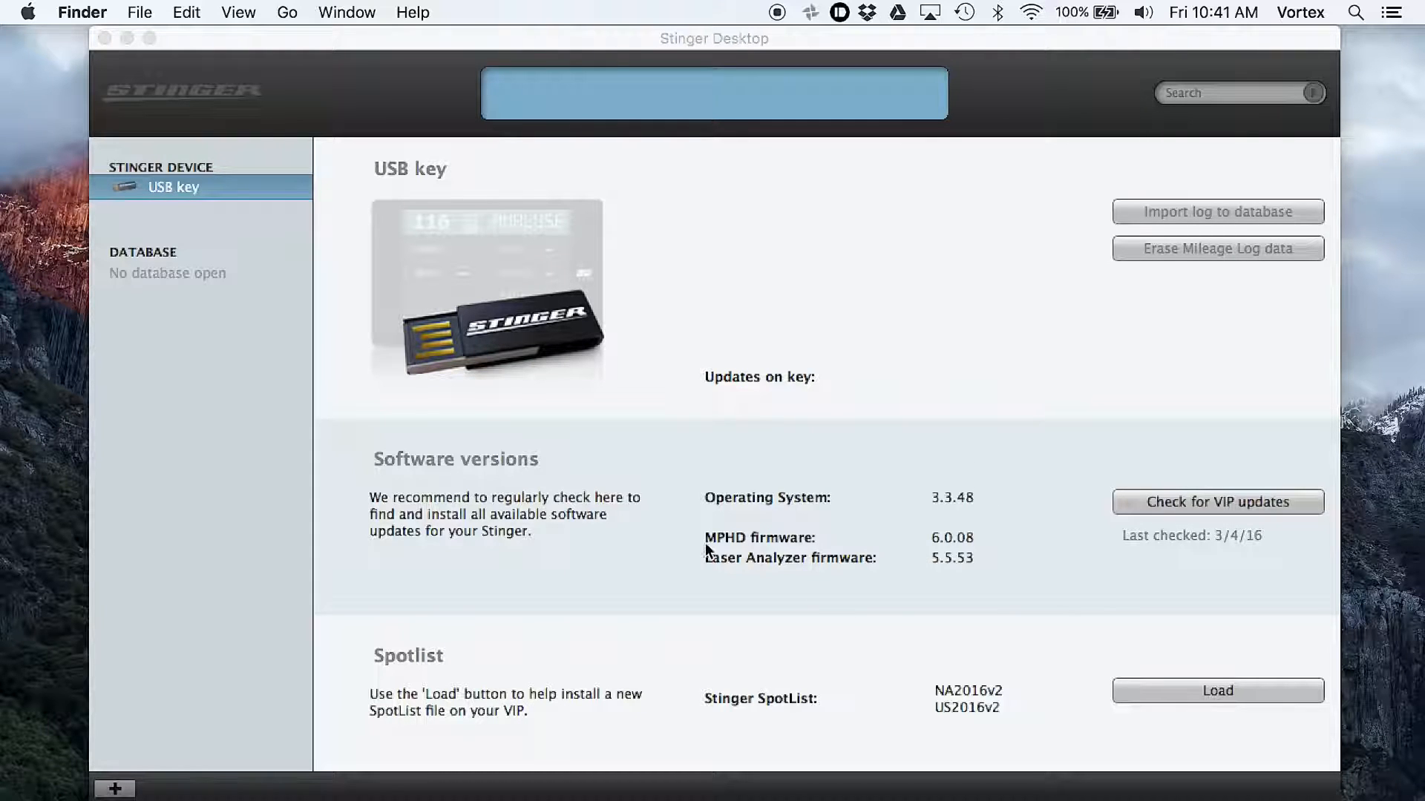
mouse_move(923, 536)
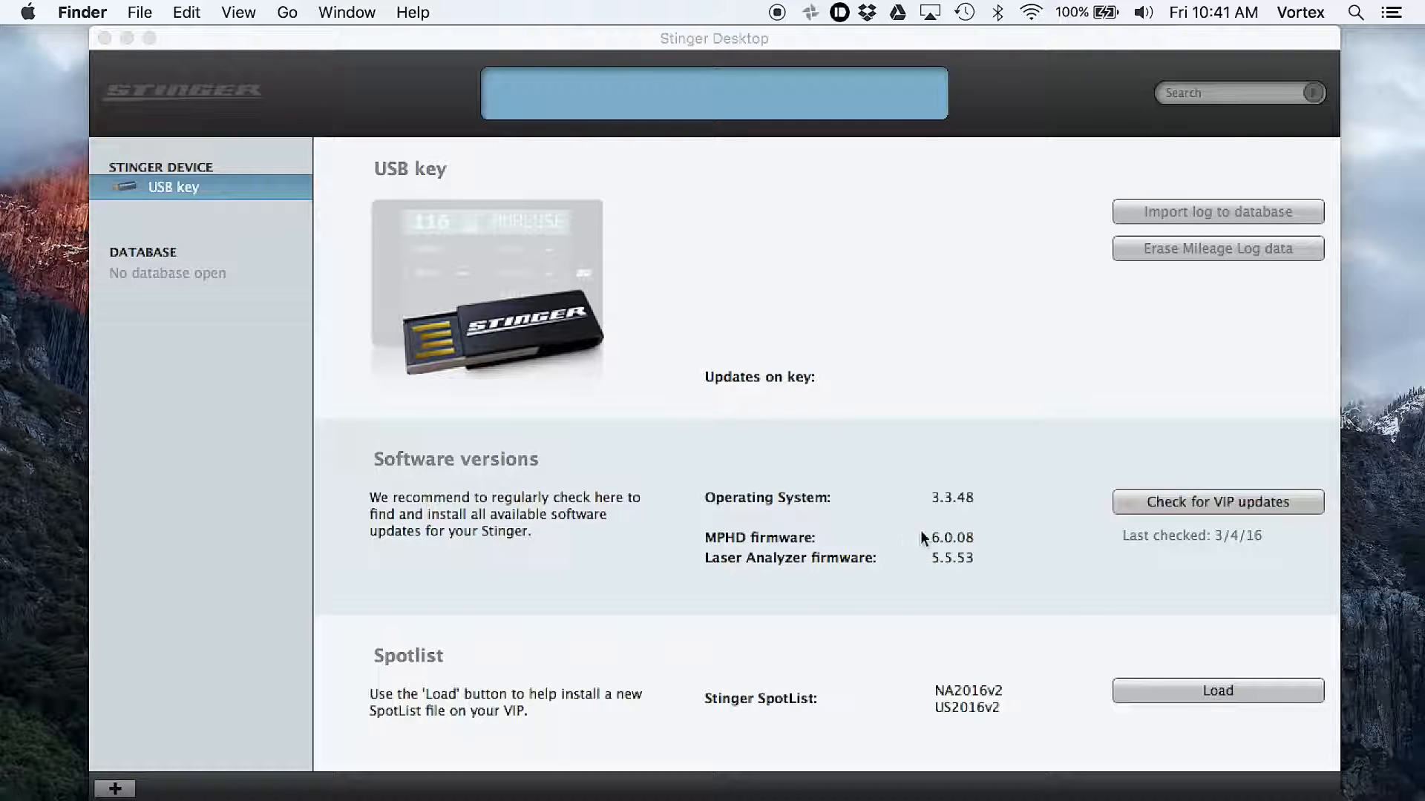
mouse_move(716, 581)
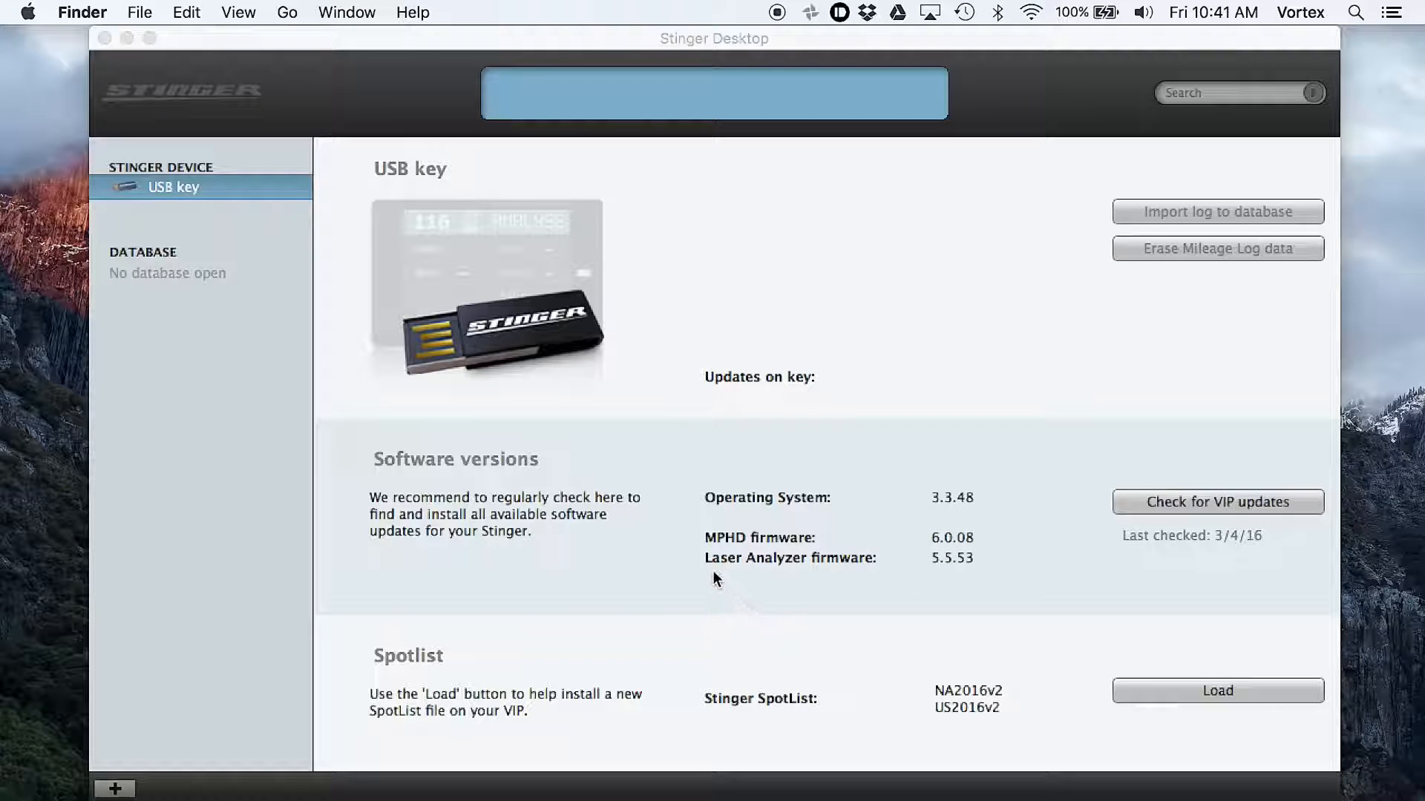
mouse_move(997, 575)
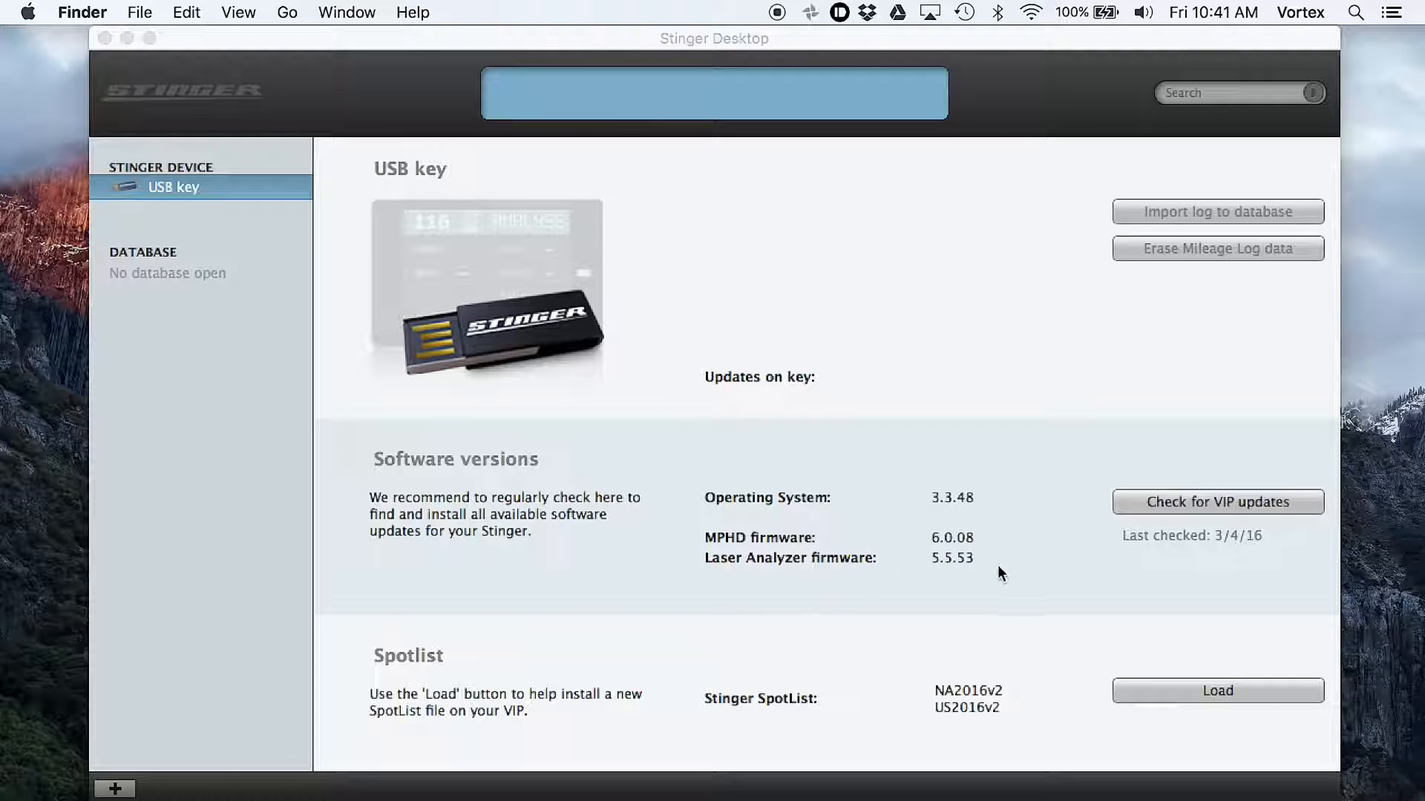
mouse_move(809, 736)
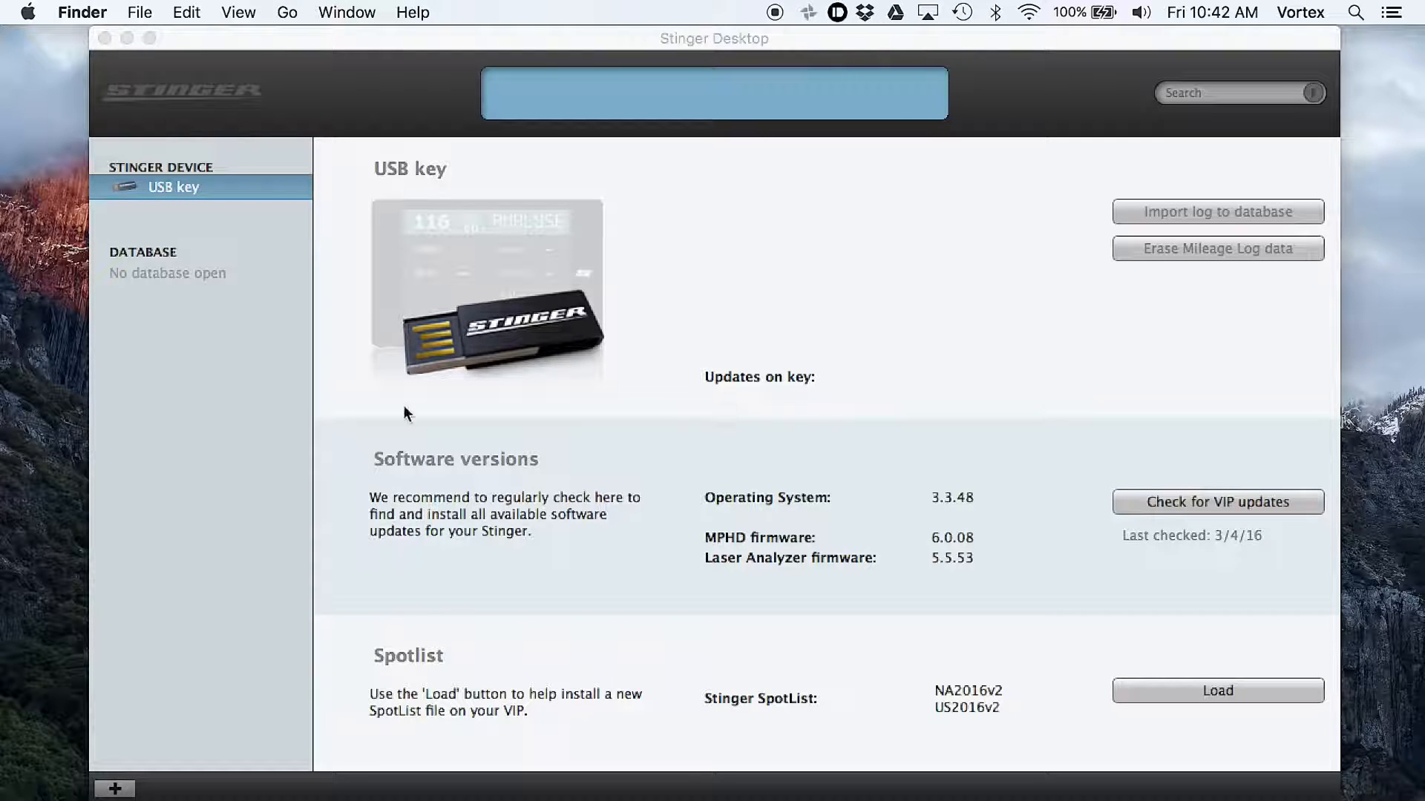
mouse_move(824, 229)
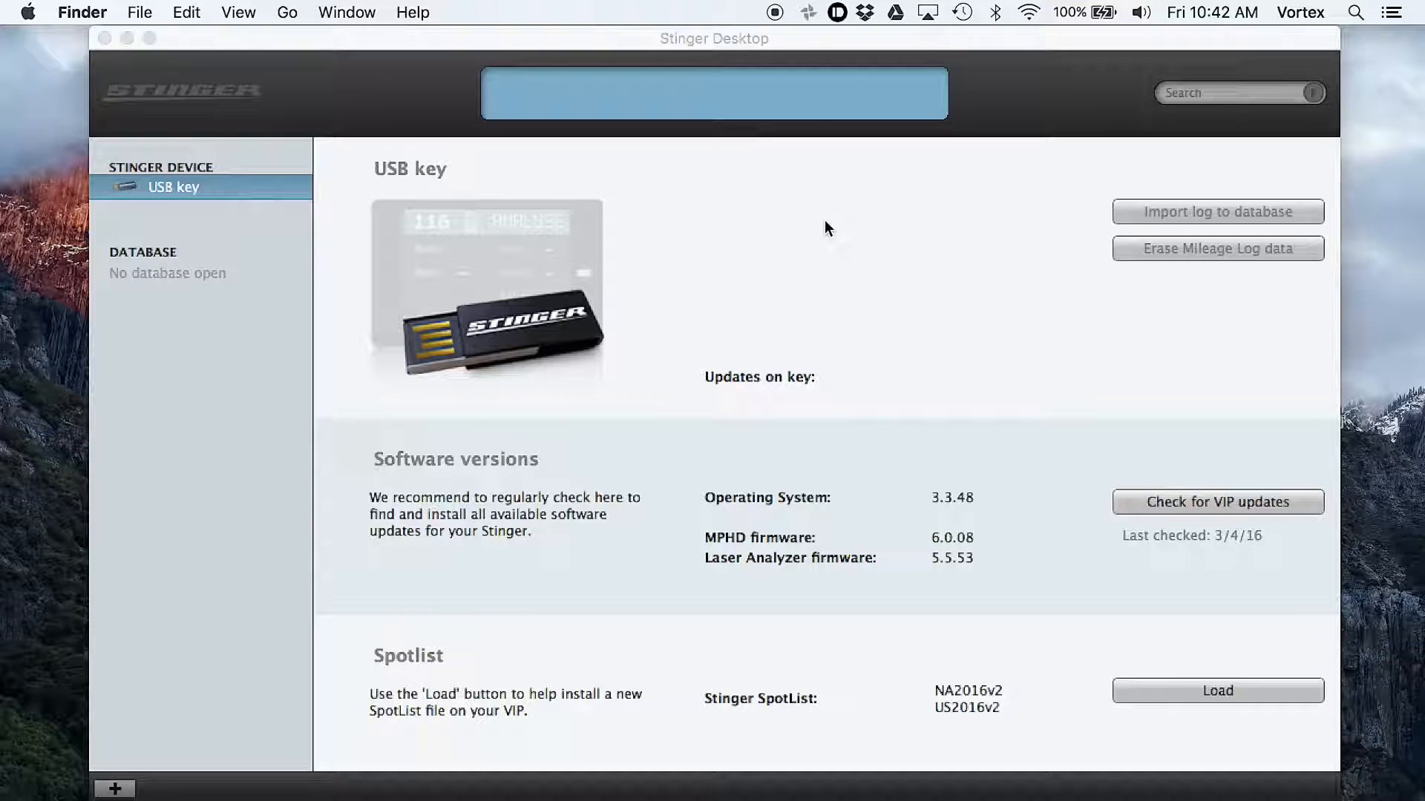
mouse_move(990, 508)
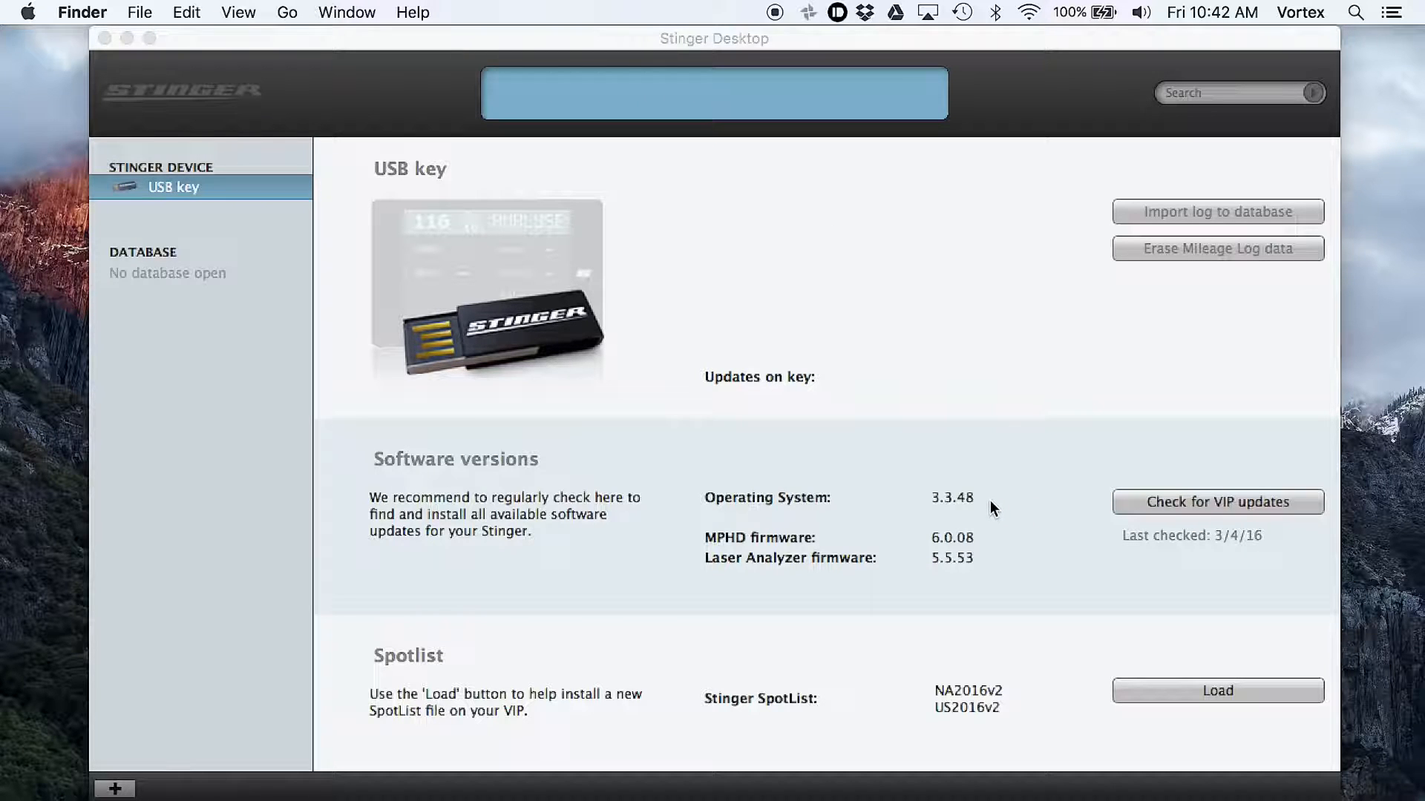
mouse_move(980, 550)
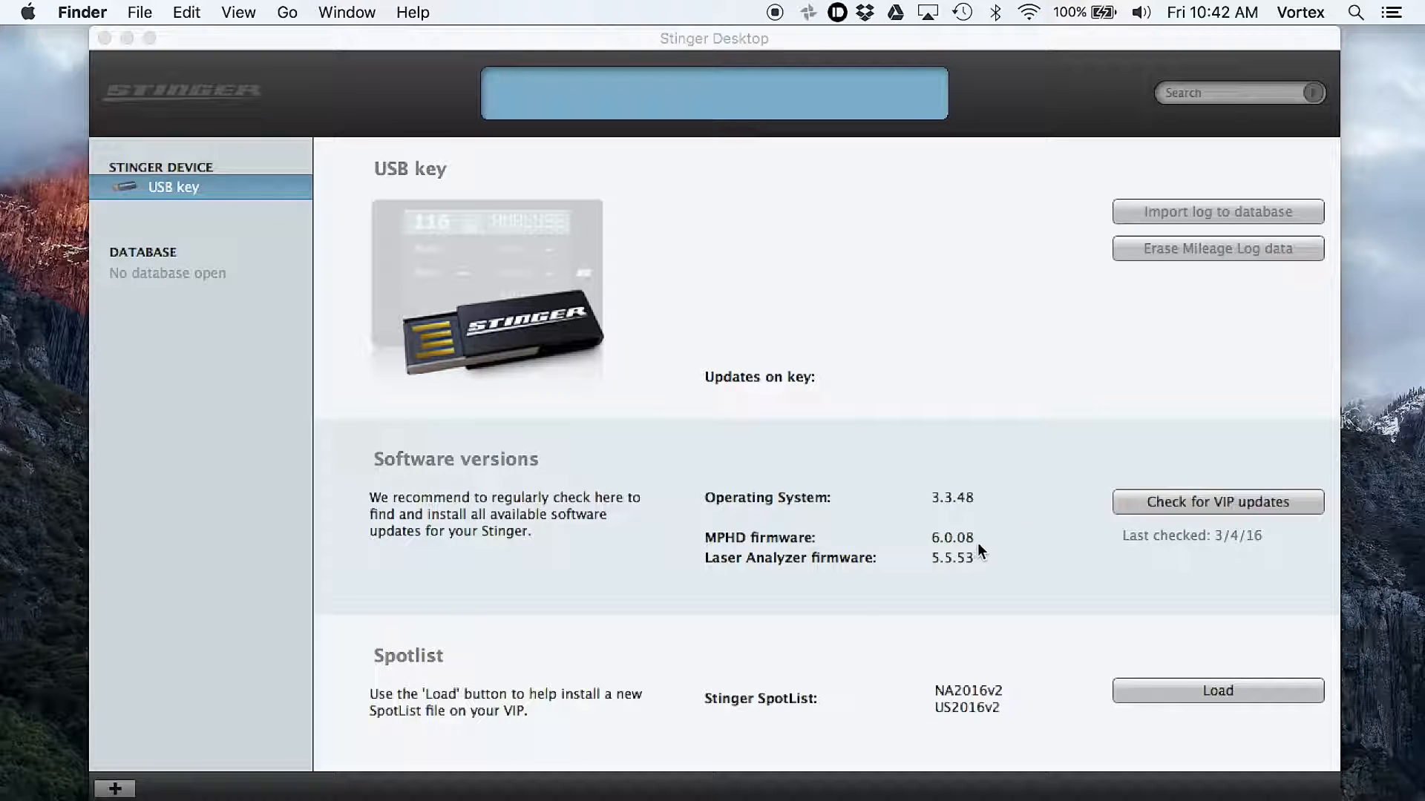
mouse_move(1009, 651)
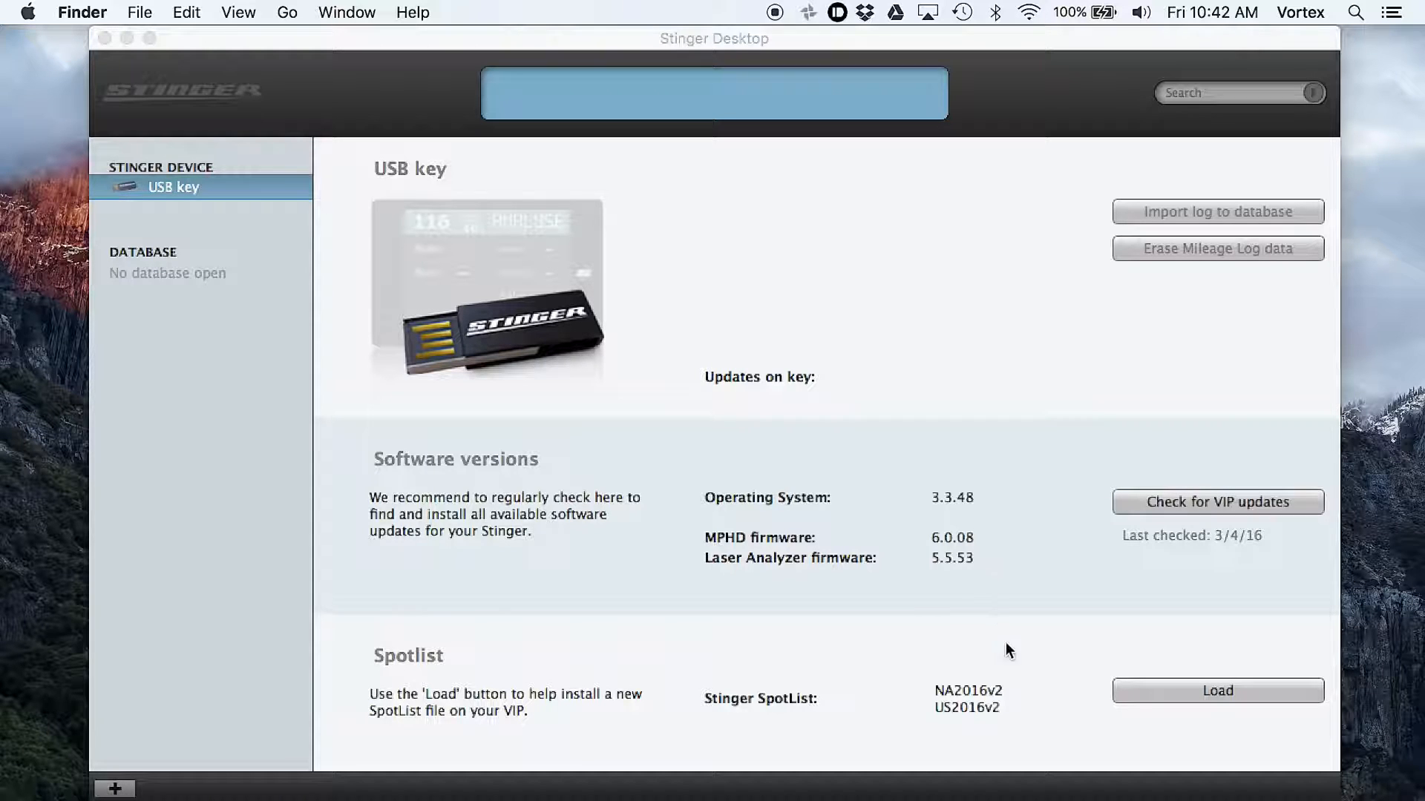
mouse_move(1019, 693)
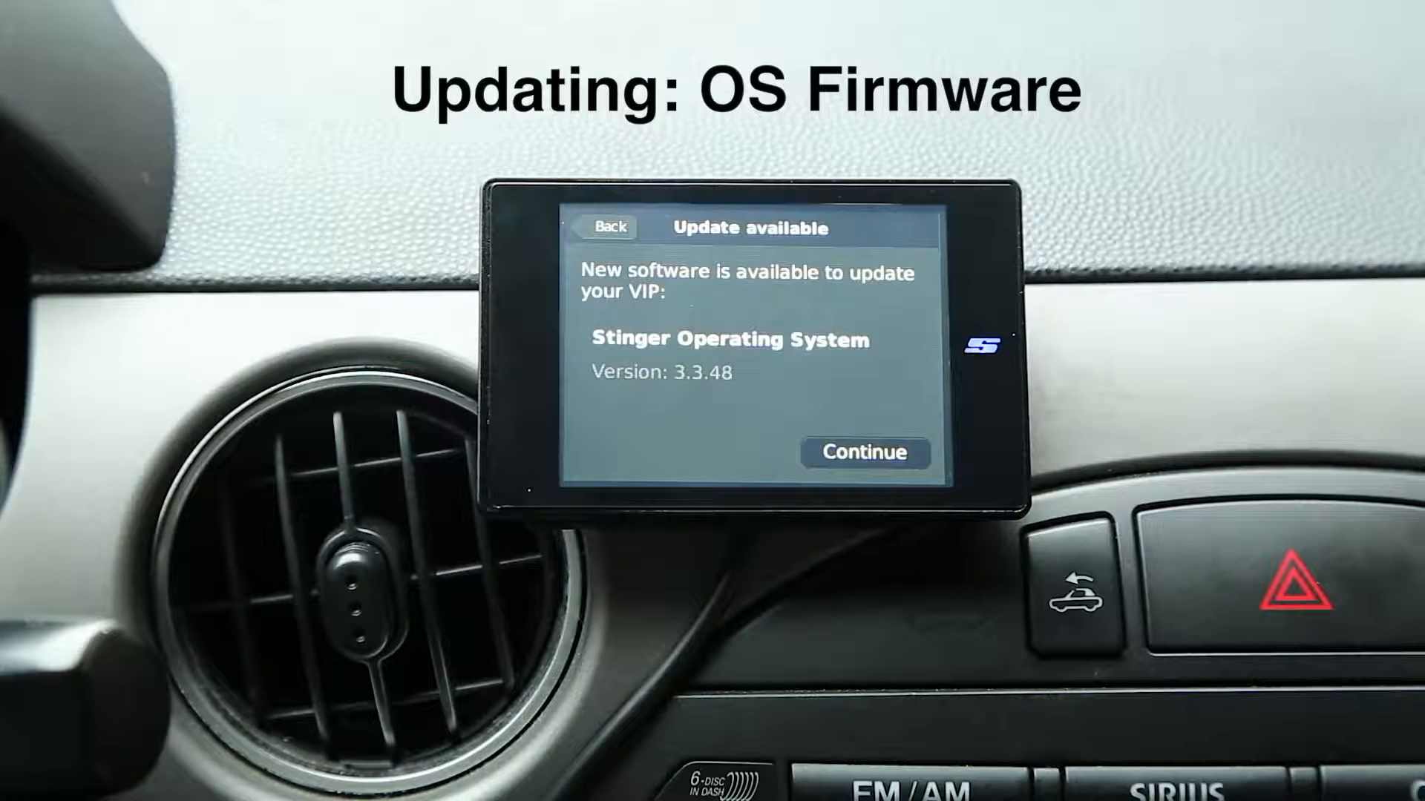
Step: Install the Stinger Operating System 3.3.48 update on the VIP
click(864, 452)
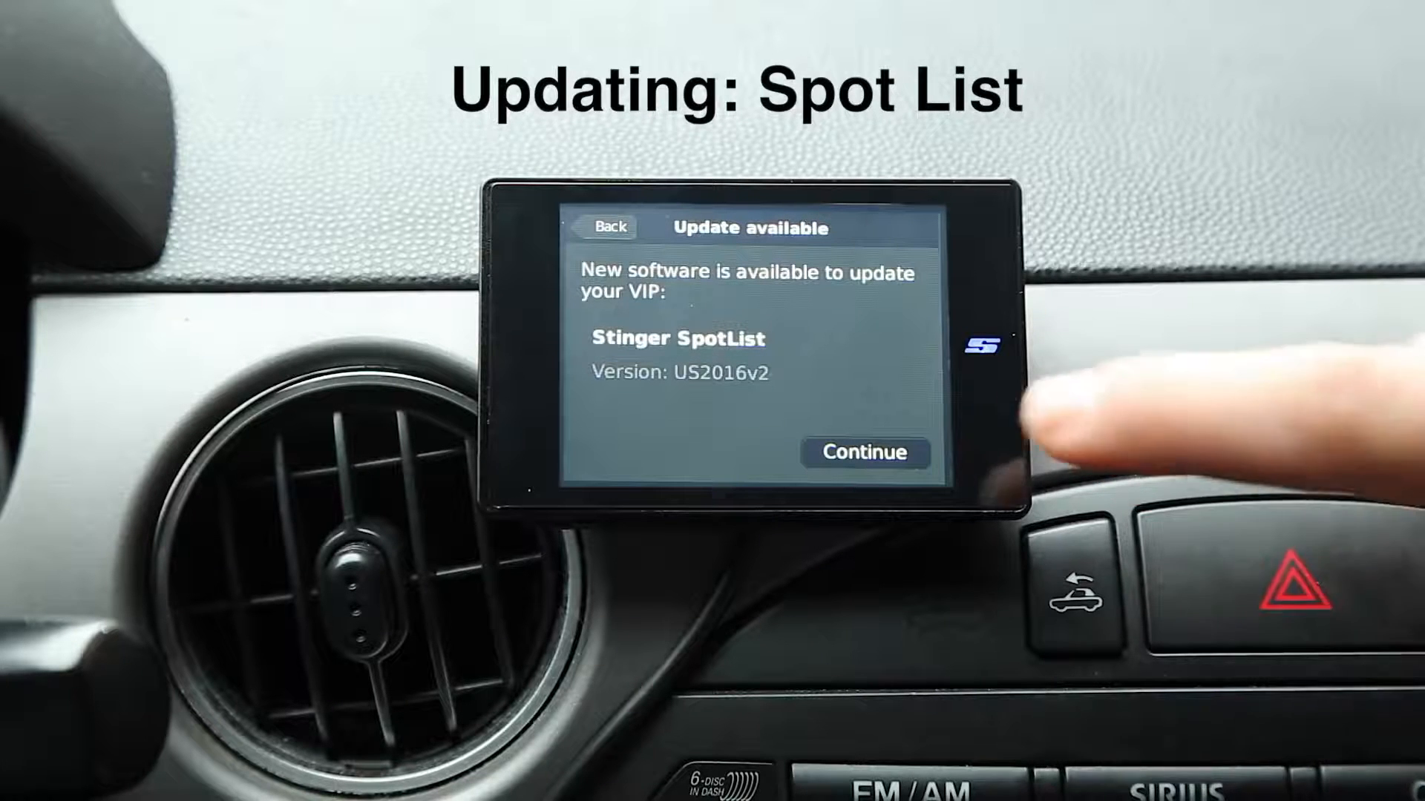
Step: Install SpotList US2016v2 and HD firmware 6.0.8, then acknowledge Update finished
click(865, 451)
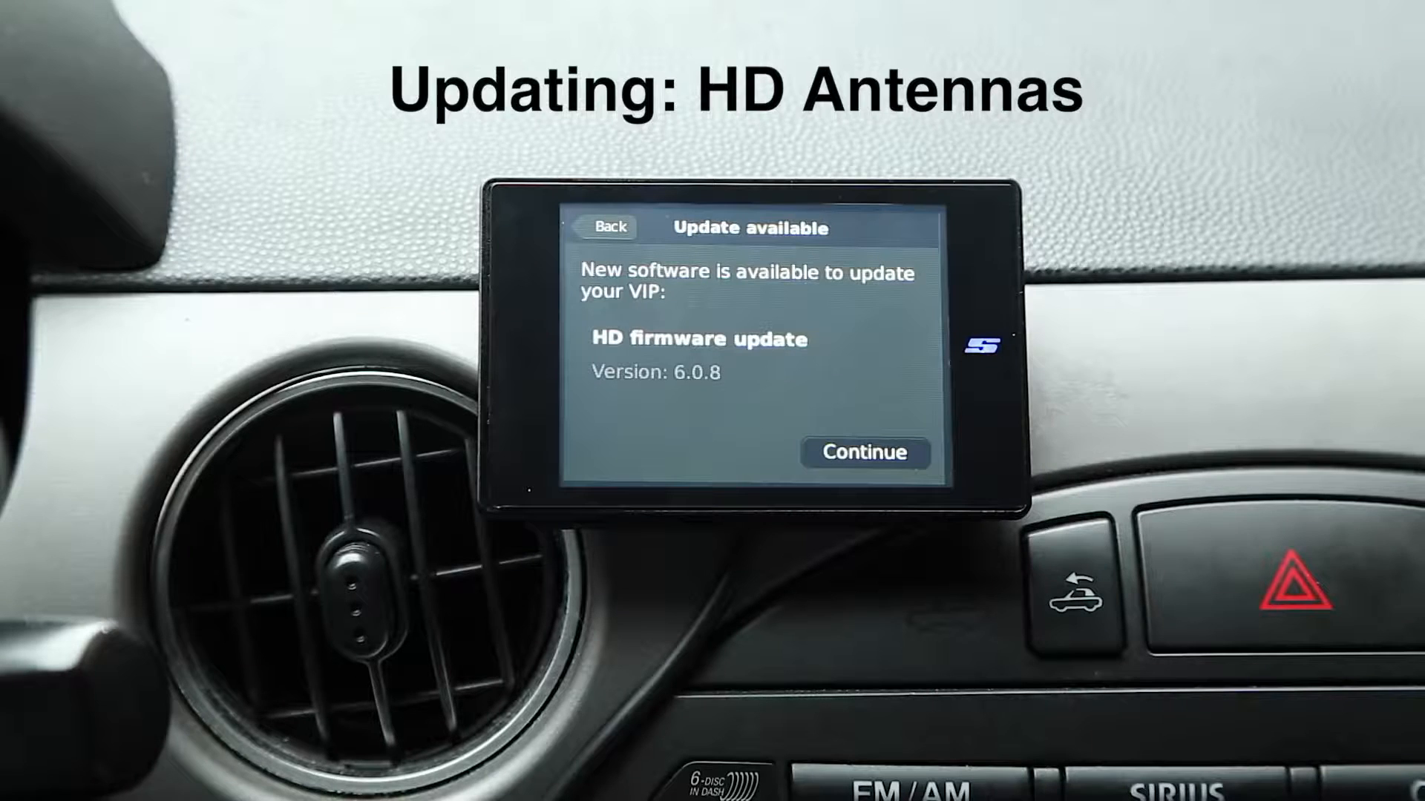
click(863, 452)
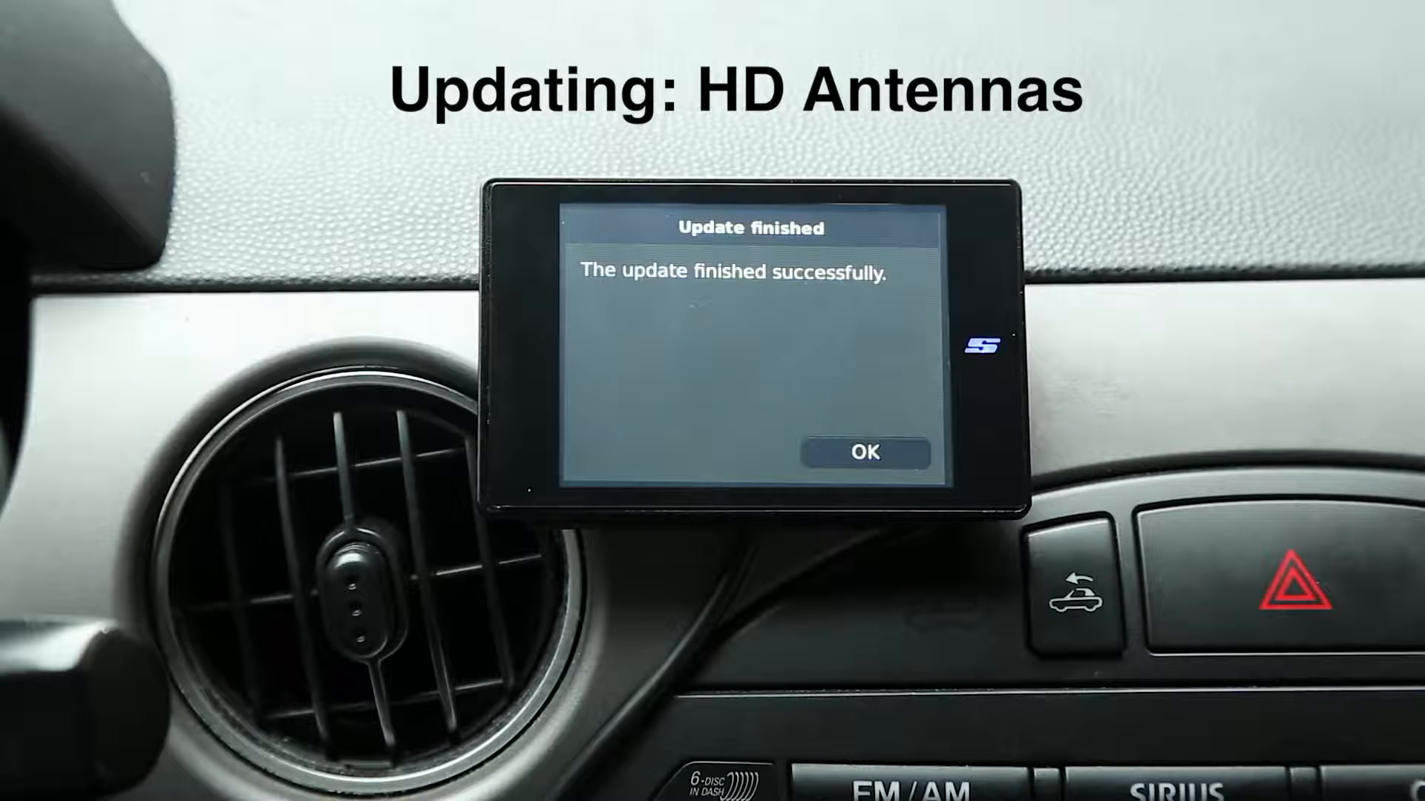
click(862, 453)
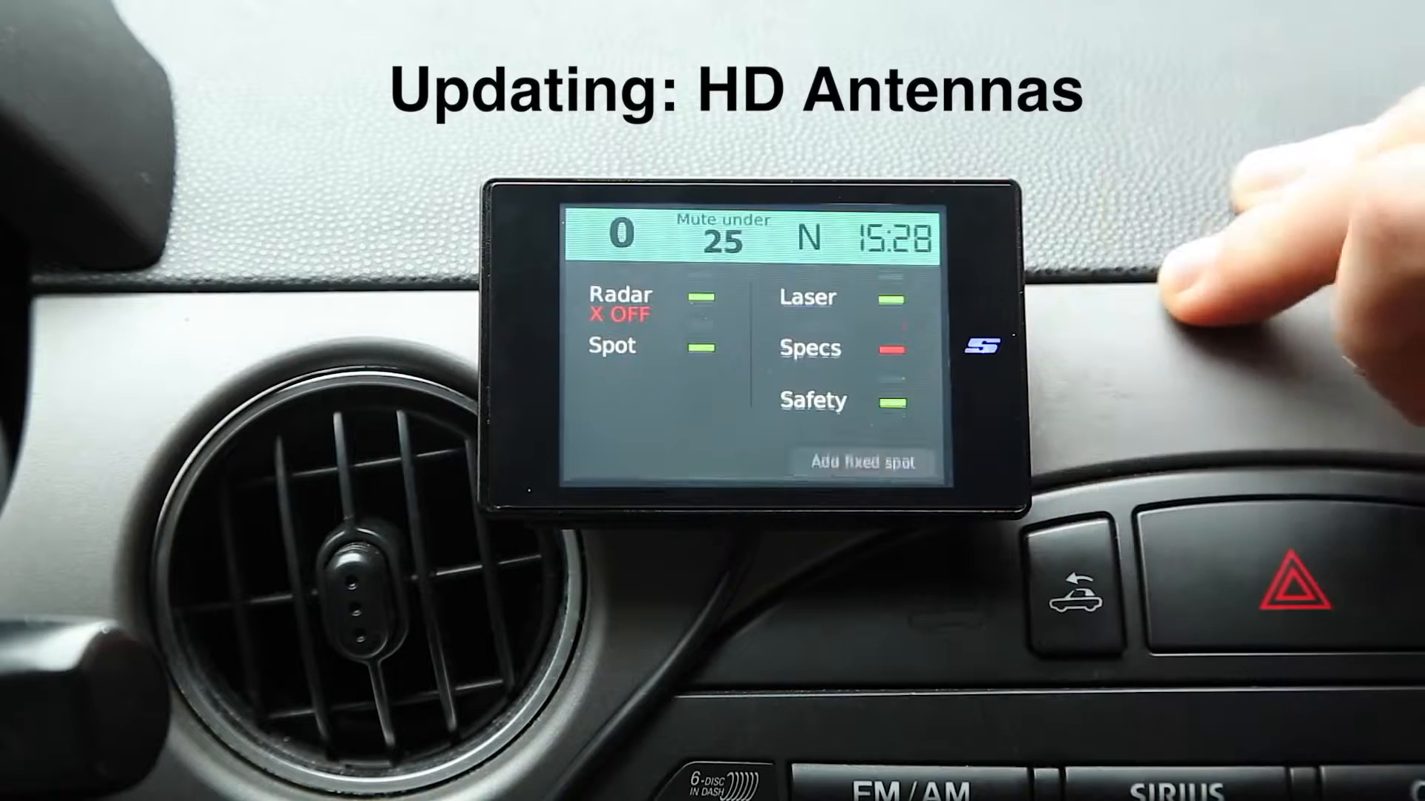